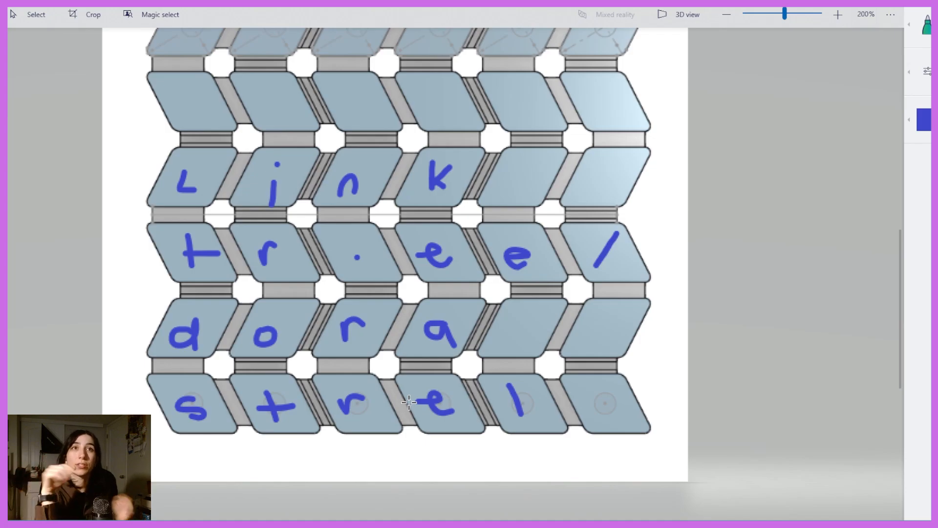
mouse_move(835, 210)
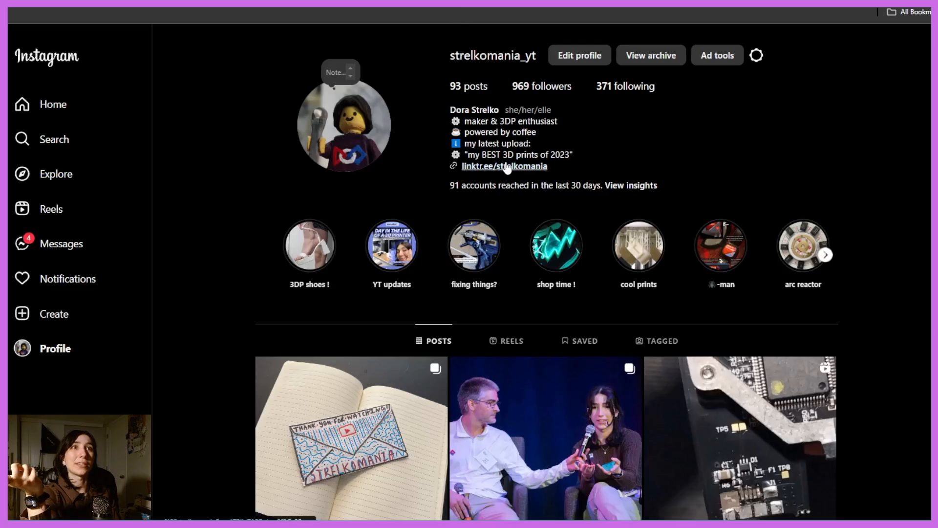
Switch from the Paint 3D lettering sketch to the Onshape business card tab.
left_click(504, 166)
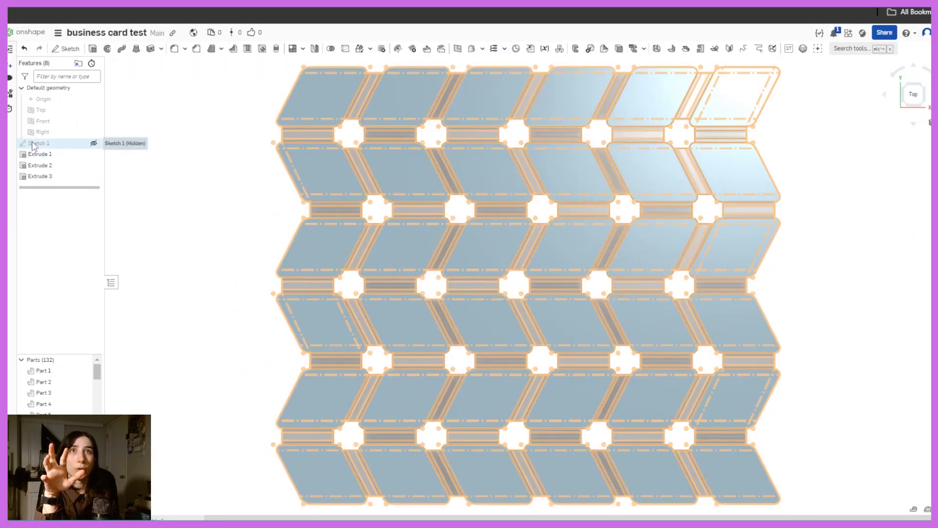
Edit Sketch 1 to cut the fold grid from six rows to four and confirm.
double_click(38, 143)
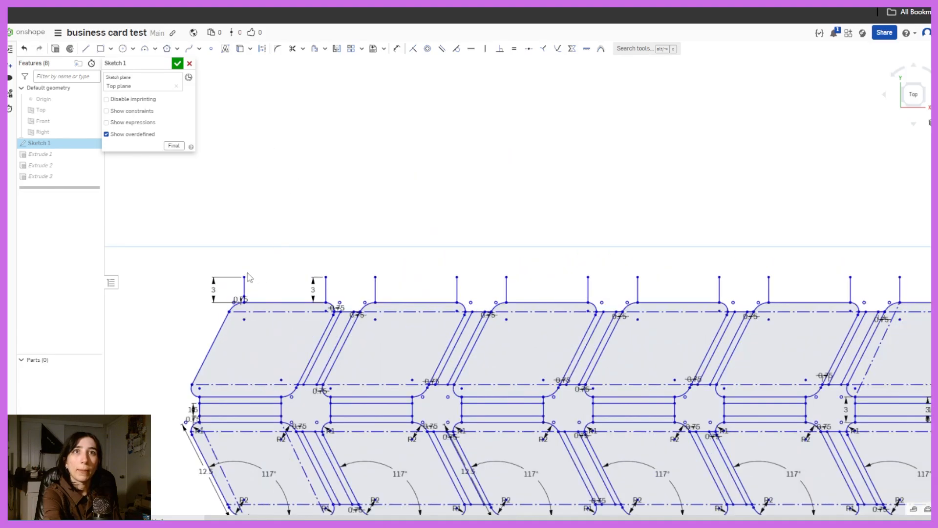
left_click(177, 63)
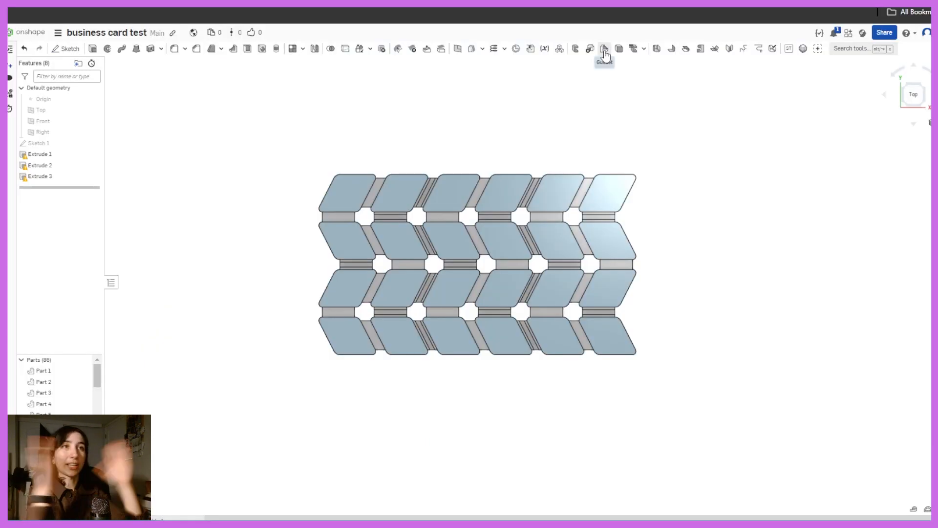
mouse_move(604, 49)
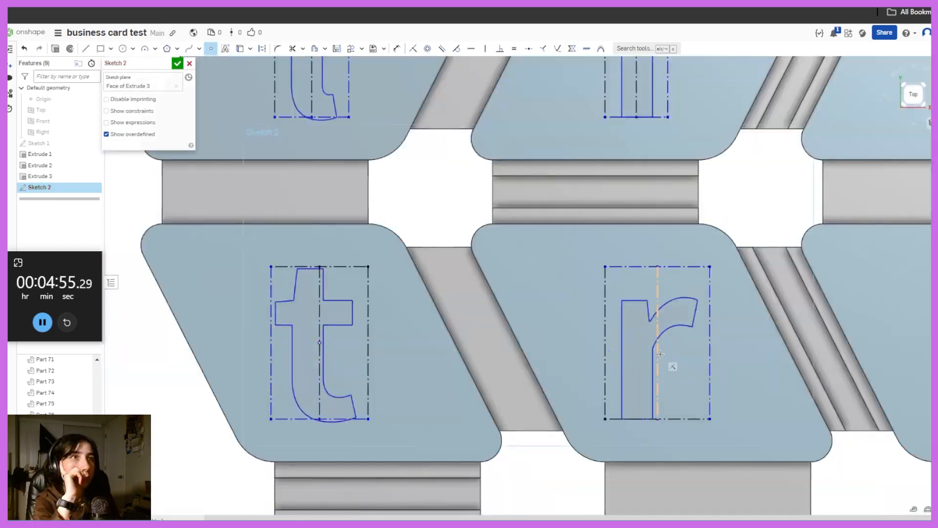
Confirm Sketch 2 with the link letters on the panels and review the tile grid.
left_click(178, 62)
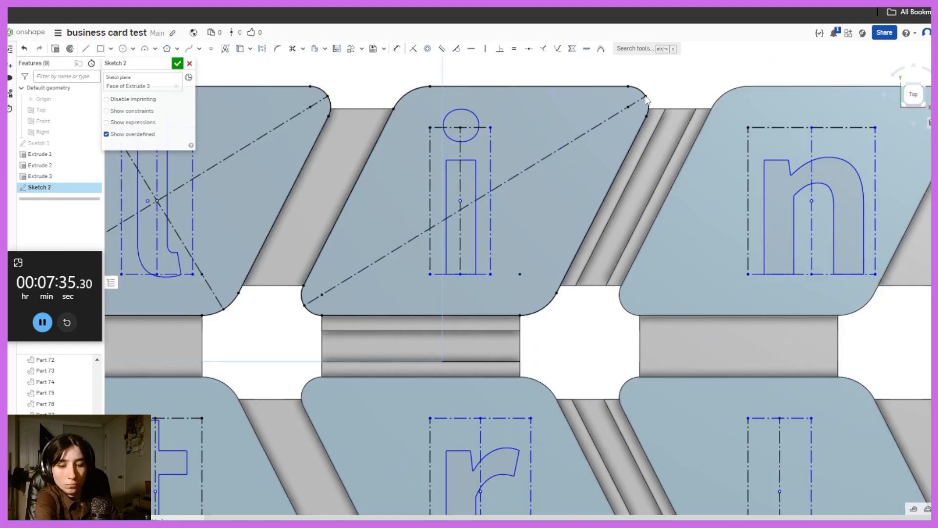
scroll("down", 3)
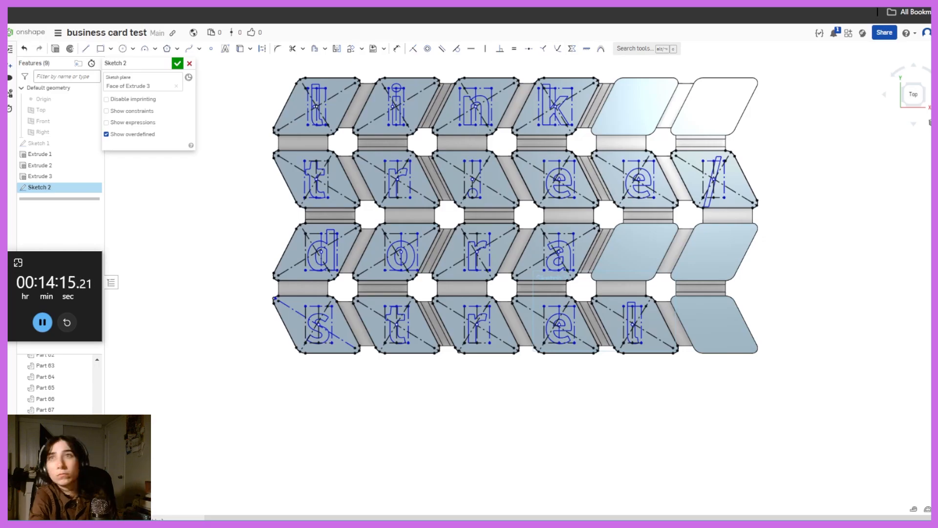
scroll("up", 3)
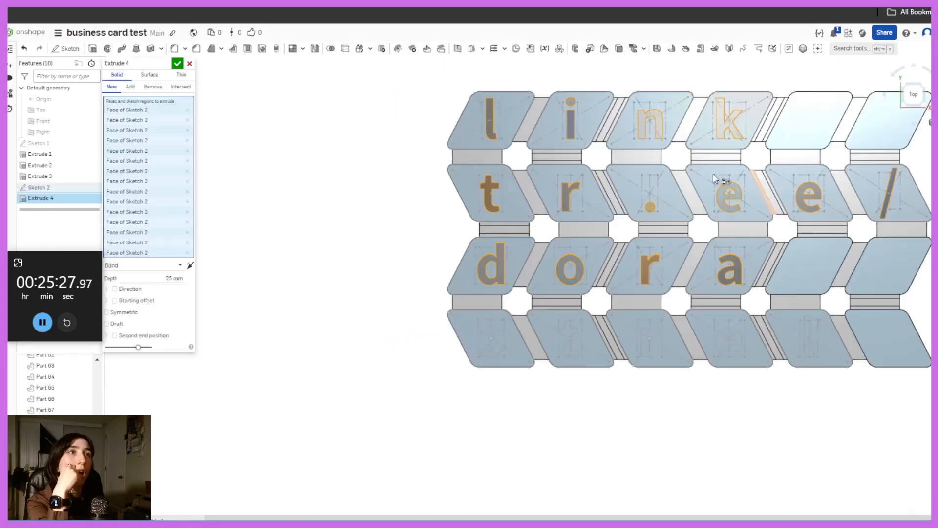
Add the letter e to Extrude 4's regions so all letters rise from the tiles.
scroll("up", 3)
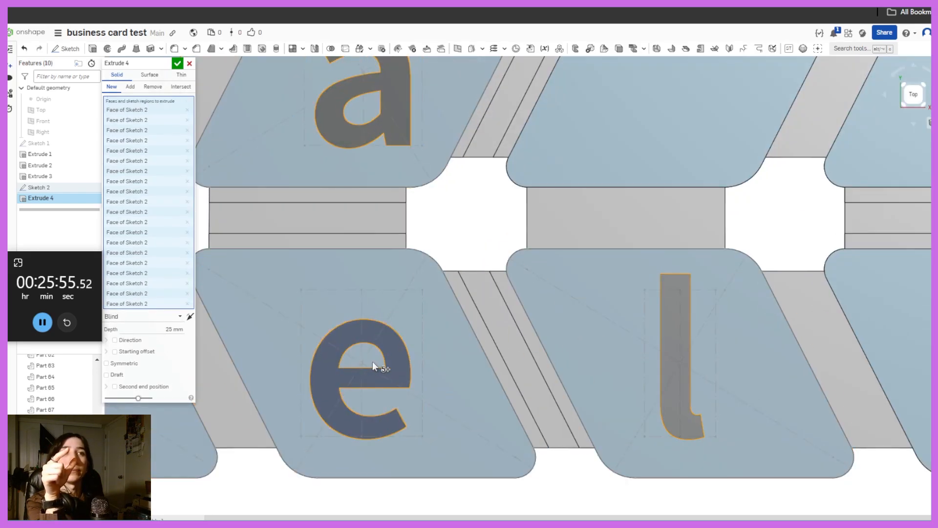
left_click(178, 63)
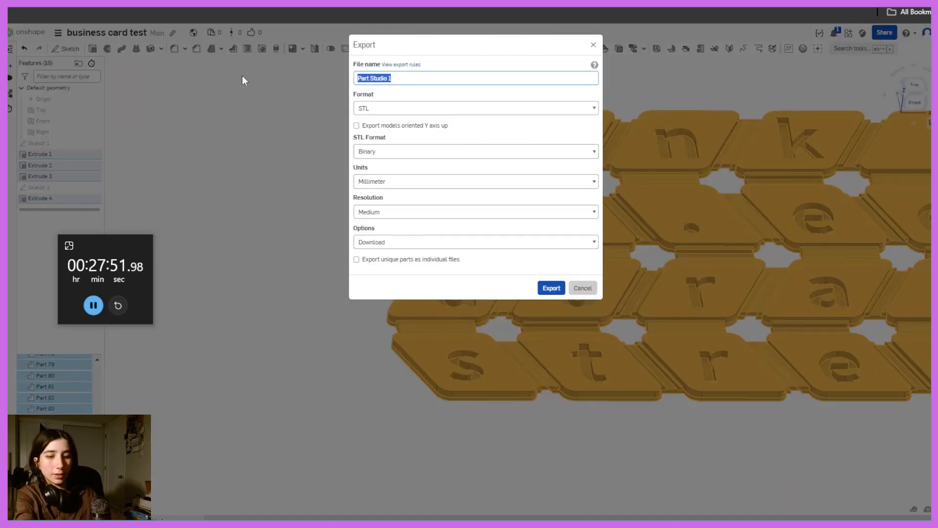
Name the STL export 'miura bc 1m'.
type("miura bc 1m")
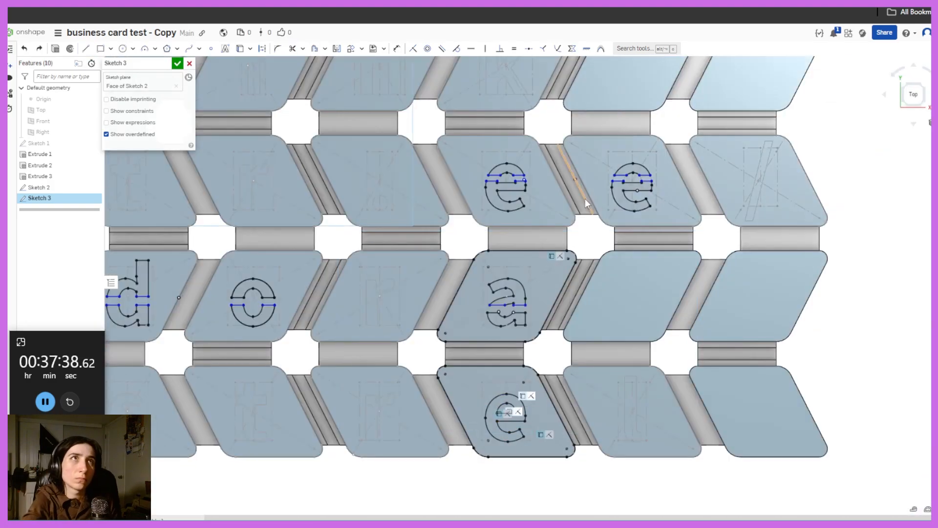
Finish the bridge sketch and select the a-letter panel regions for the through cut.
left_click(178, 62)
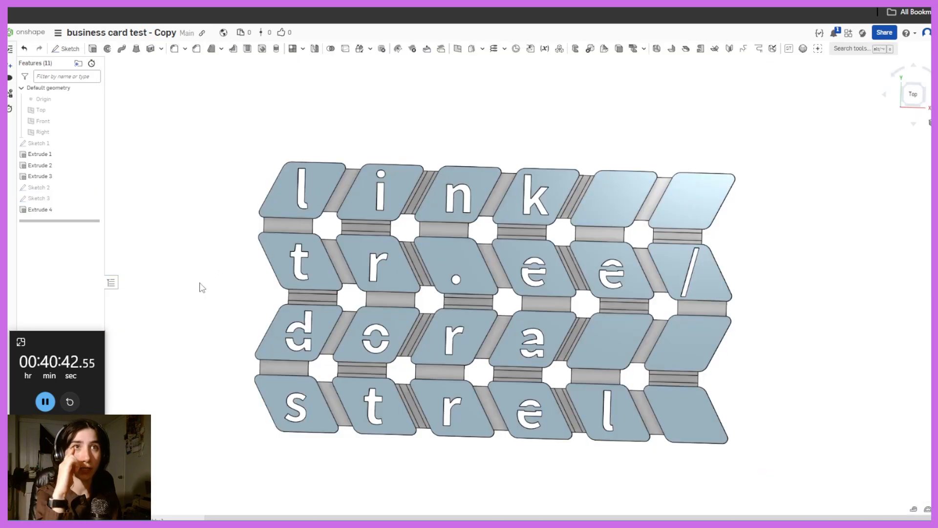
scroll("up", 3)
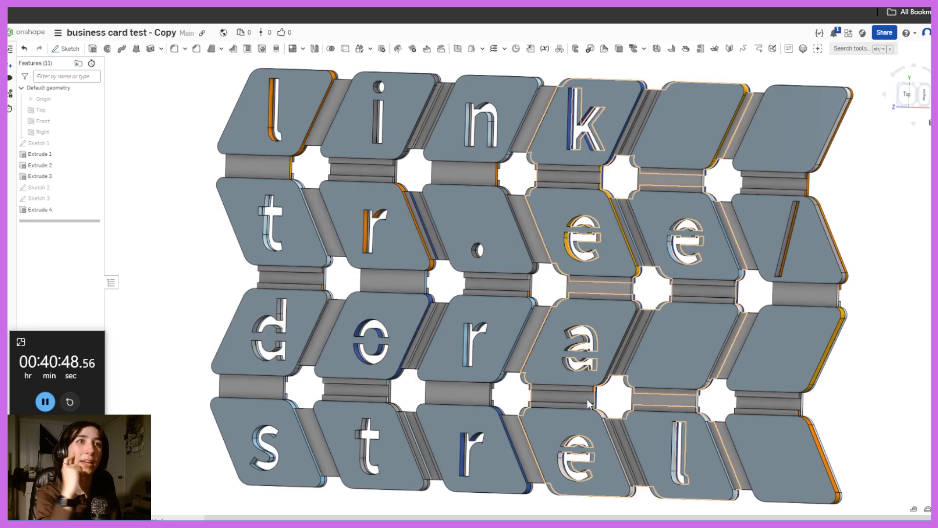
left_click(578, 350)
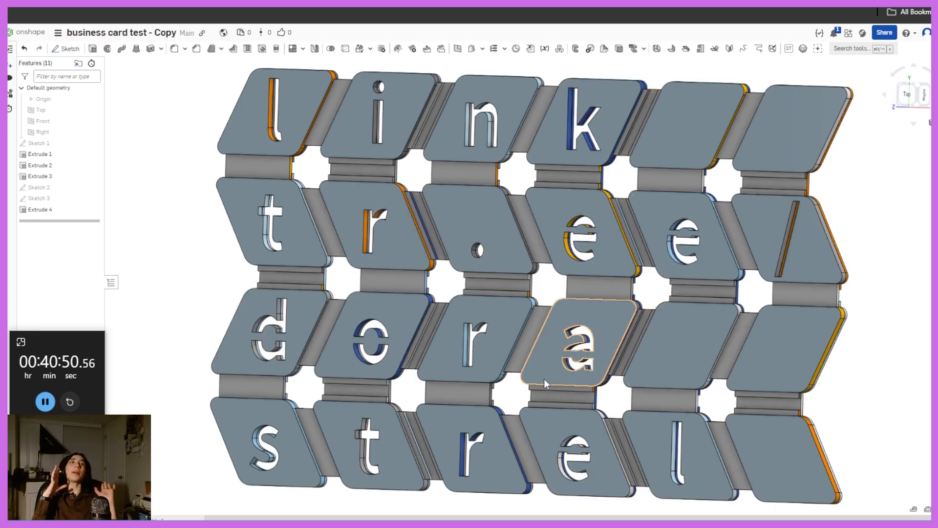
left_click(470, 341)
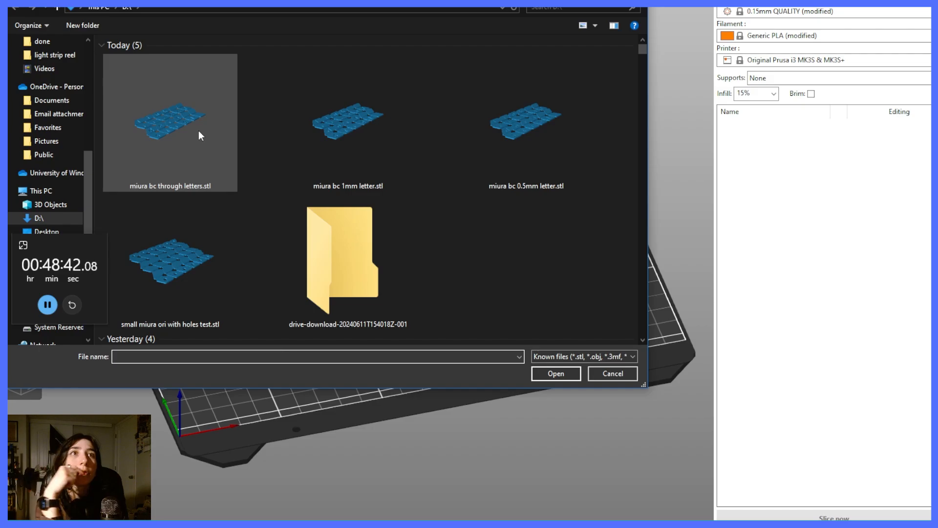
Load the through-letters and 1 mm letter card STLs onto the print bed.
left_click(348, 123)
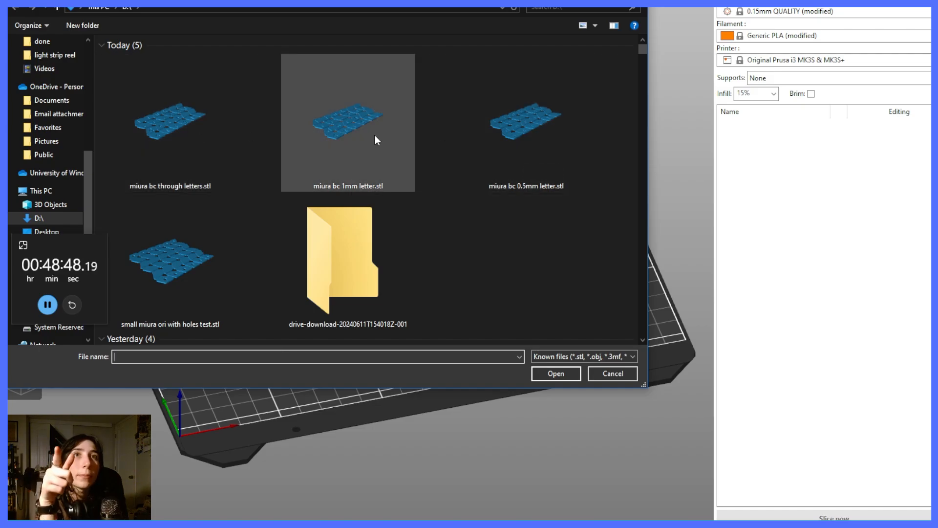
left_click(170, 123)
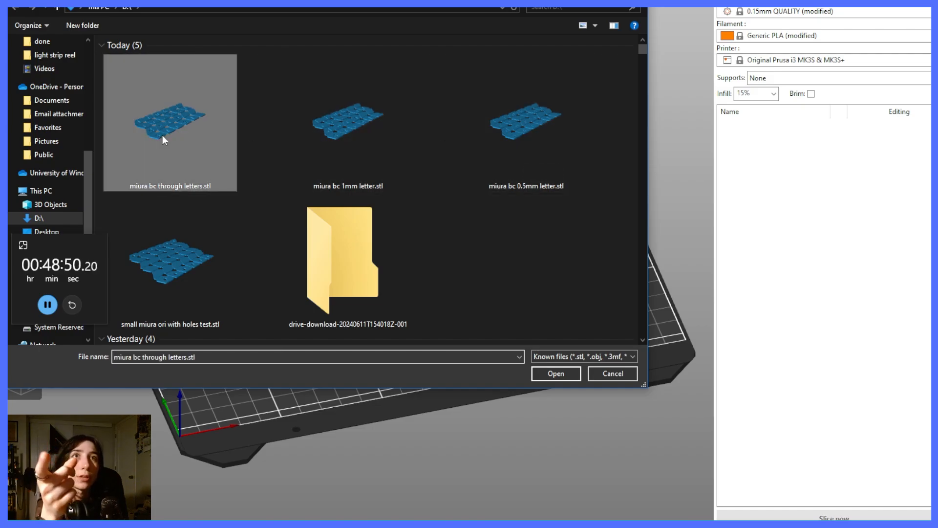
left_click(555, 374)
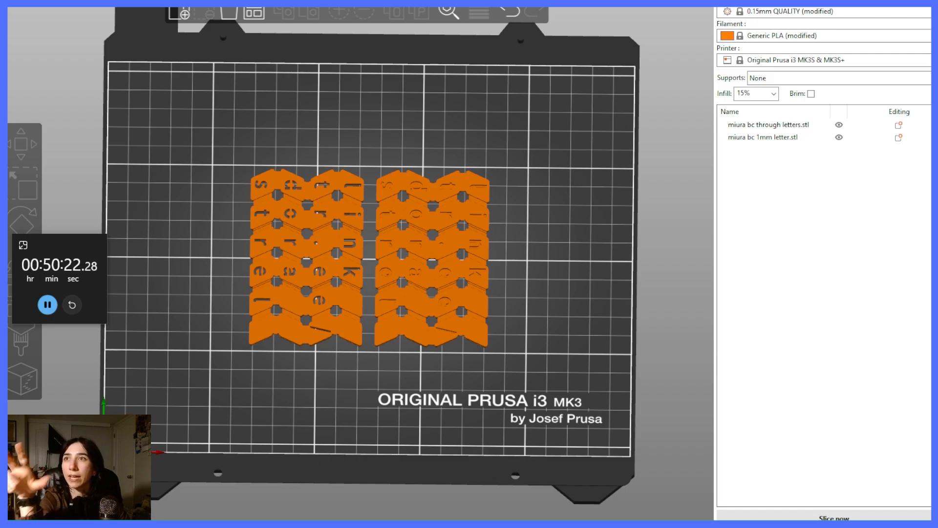
Slice both cards, inspect the colour-change preview, and return to the plater view.
left_click(833, 518)
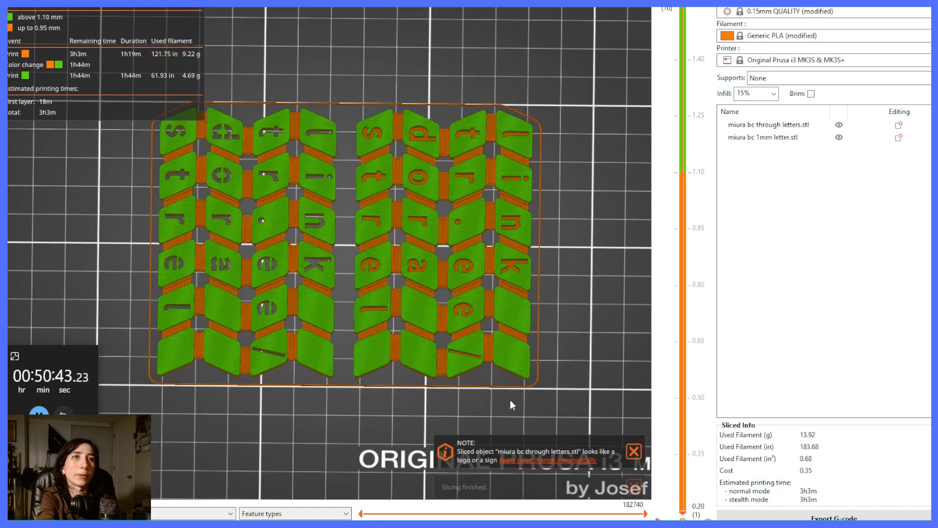
scroll("up", 3)
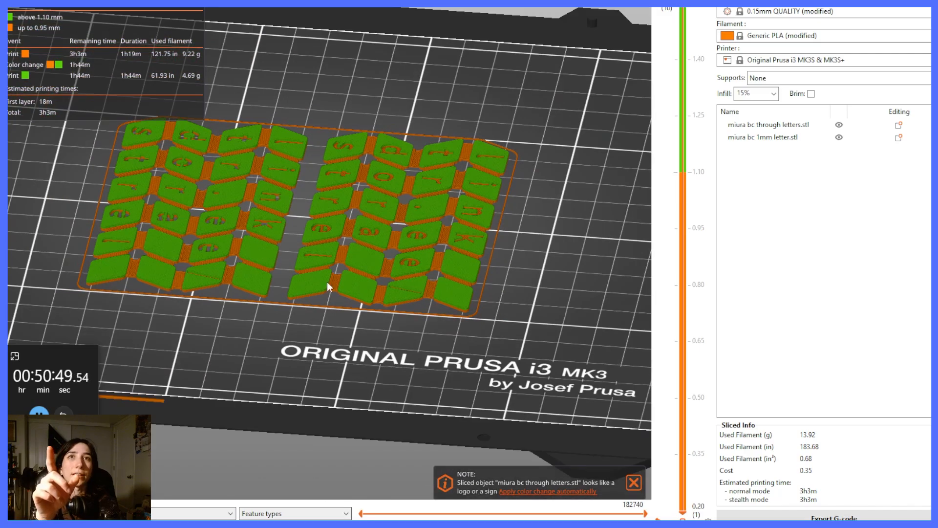
scroll("up", 3)
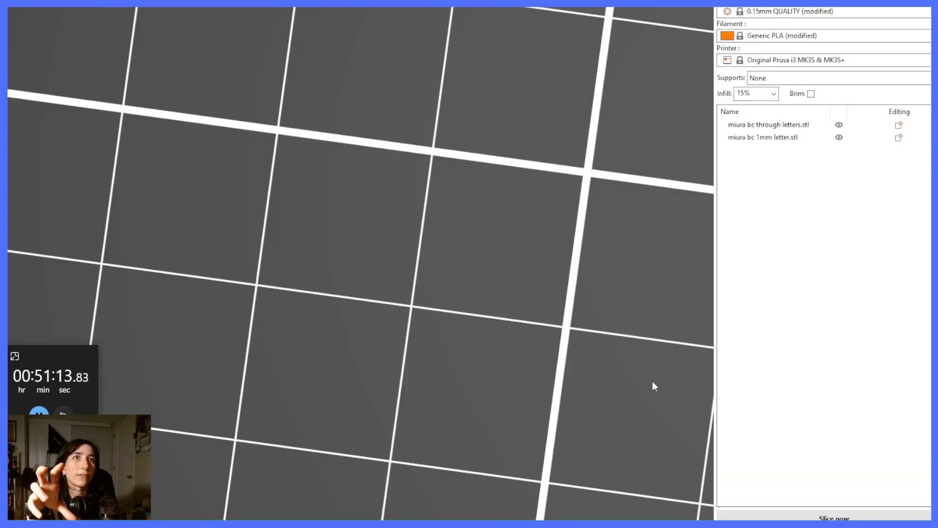
left_click(833, 517)
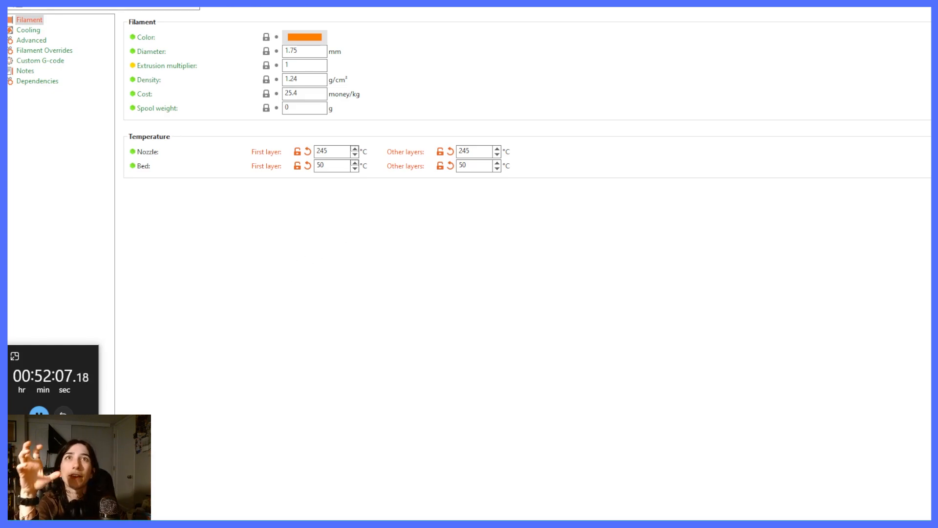
mouse_move(332, 151)
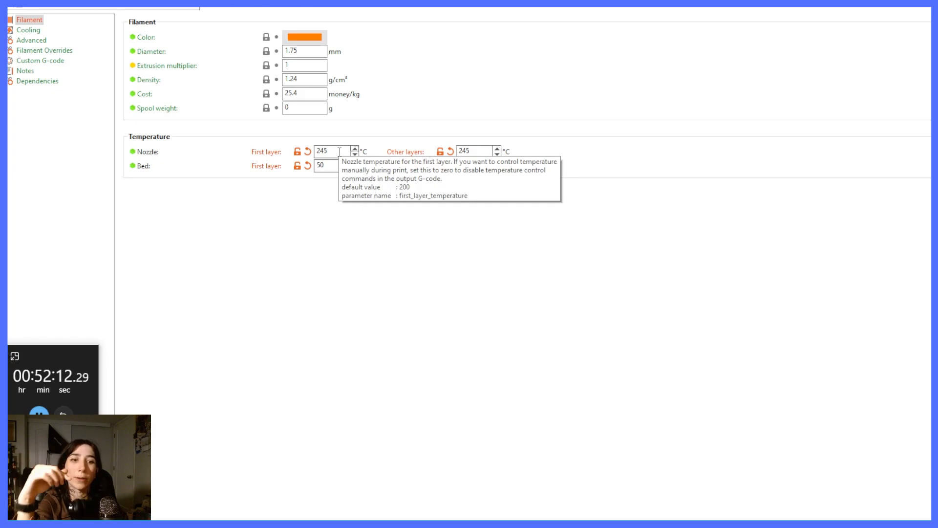
Select the 245 °C first-layer nozzle temperature value in Filament Settings.
triple_click(322, 151)
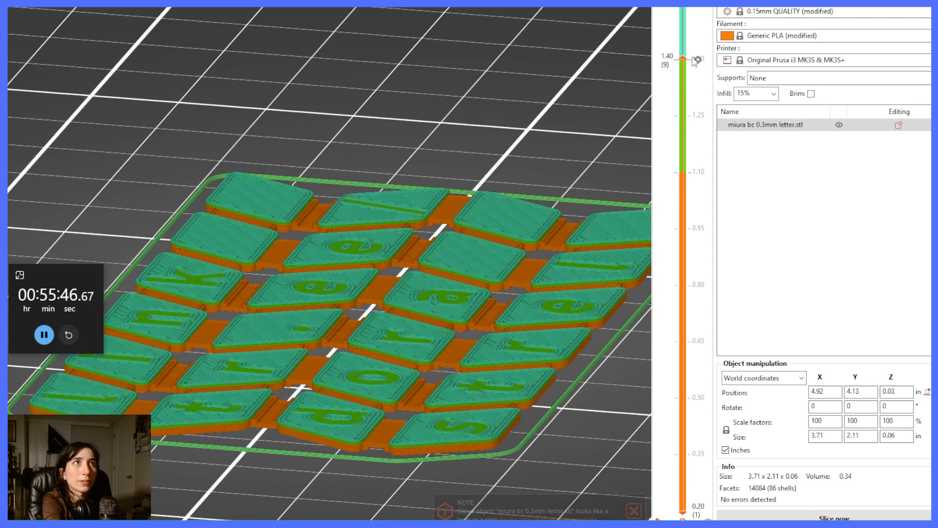
Slice the 0.3 mm letter card with colour changes and zoom into the 1h26m preview.
scroll("up", 3)
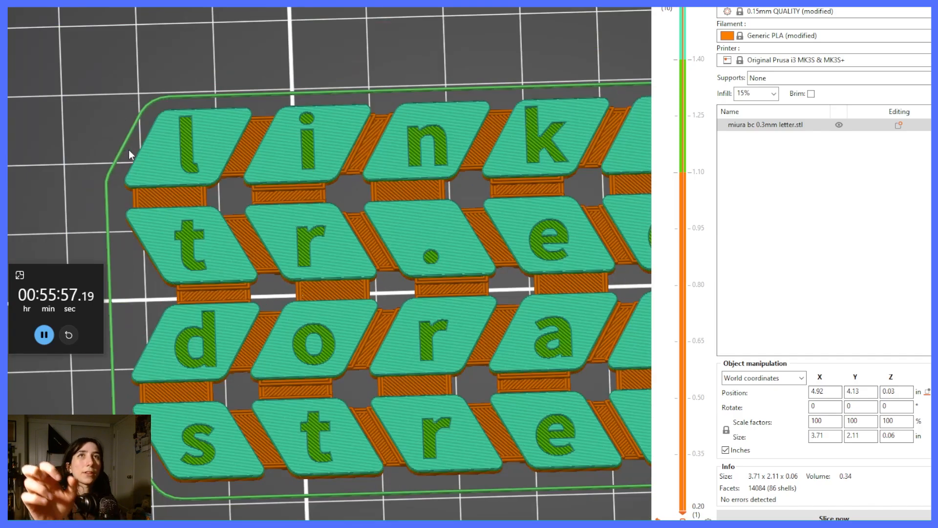
left_click(832, 518)
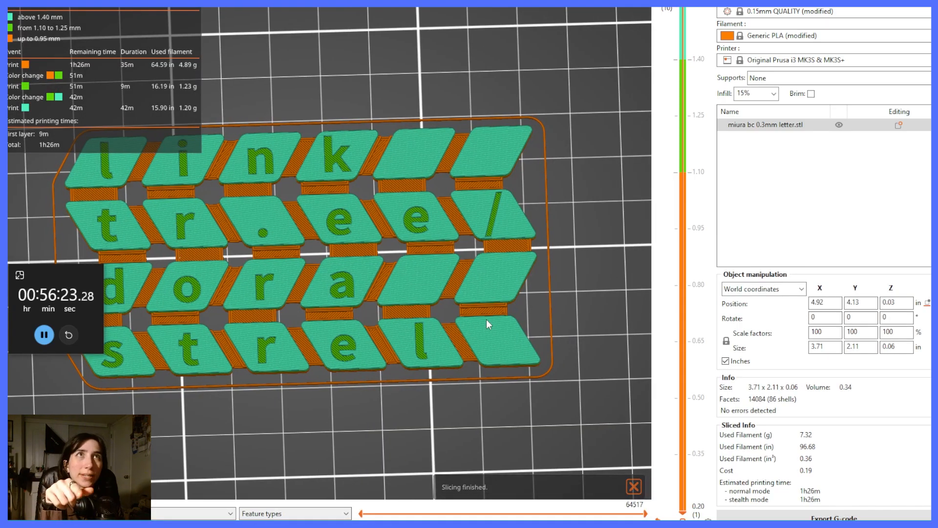
scroll("up", 3)
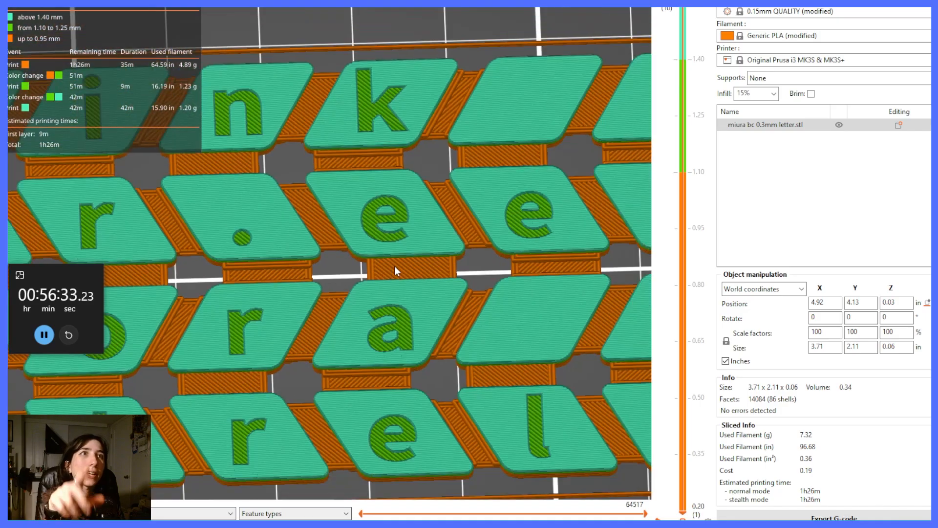
scroll("up", 3)
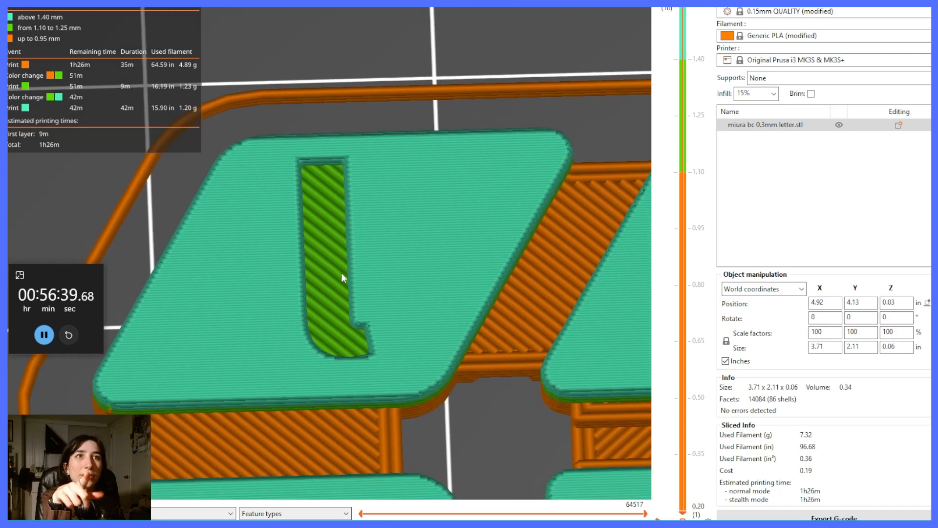
scroll("down", 3)
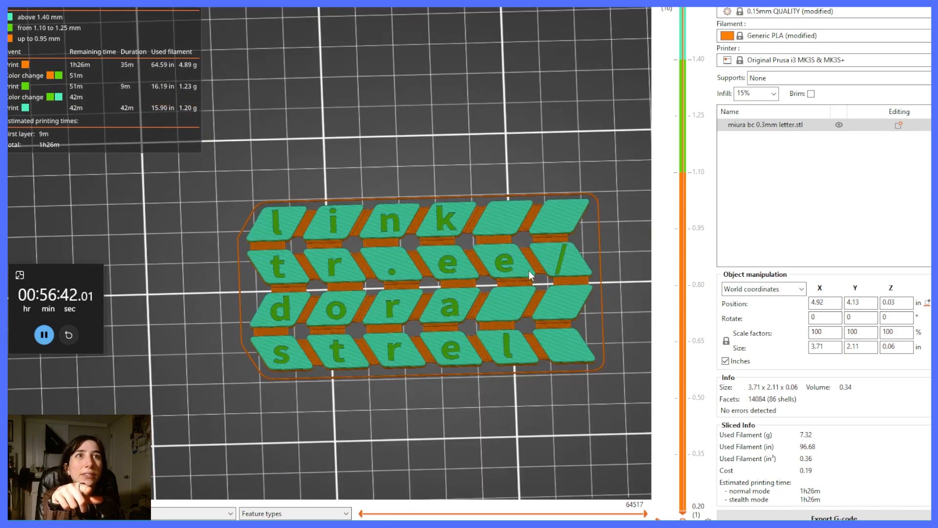